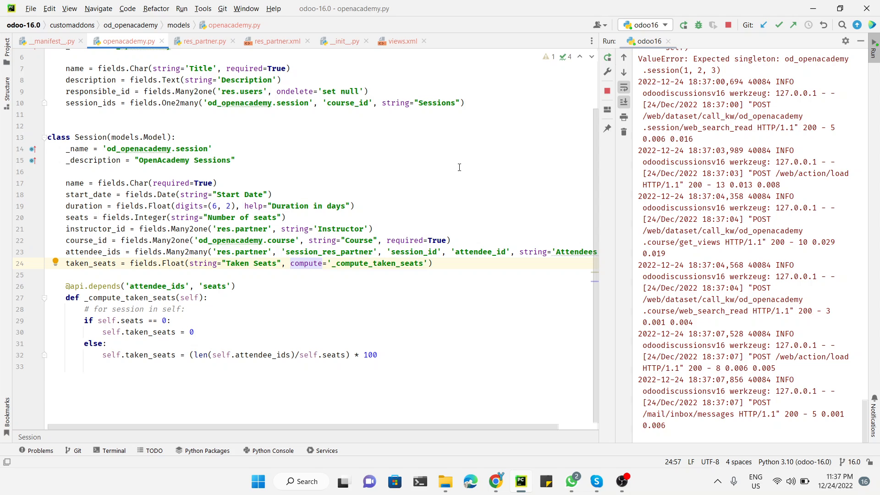
pyautogui.moveTo(160, 308)
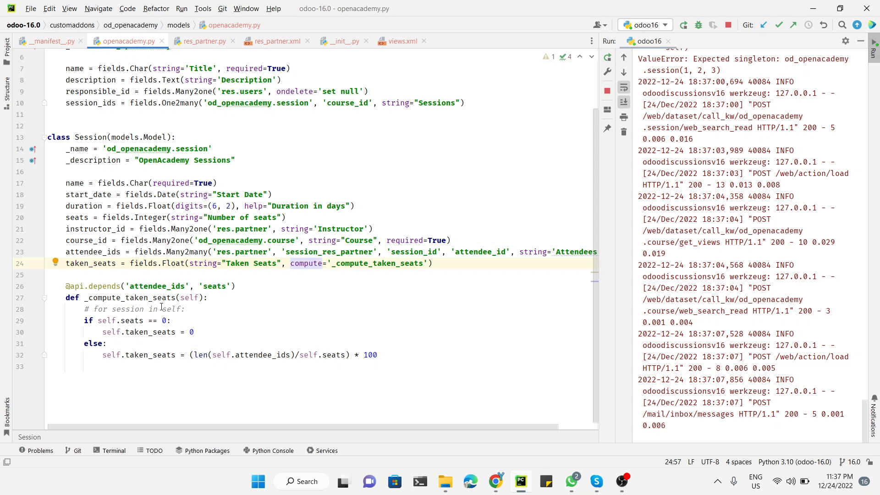
# - Inspect the commented 'for session in self' line and the self references in the seats check
pyautogui.doubleClick(172, 309)
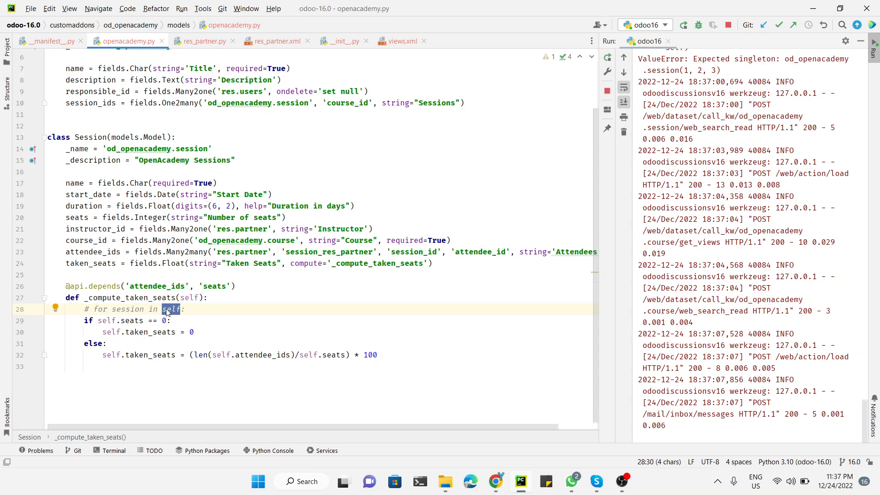
pyautogui.doubleClick(127, 309)
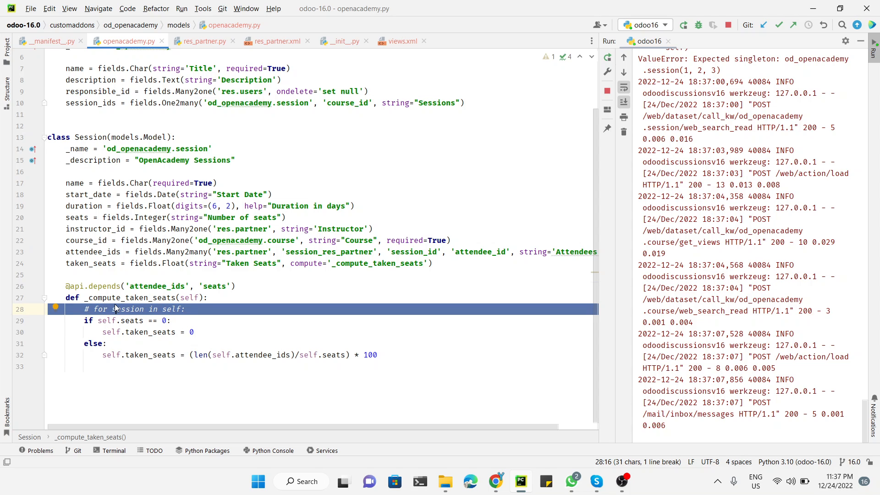
pyautogui.moveTo(98, 309)
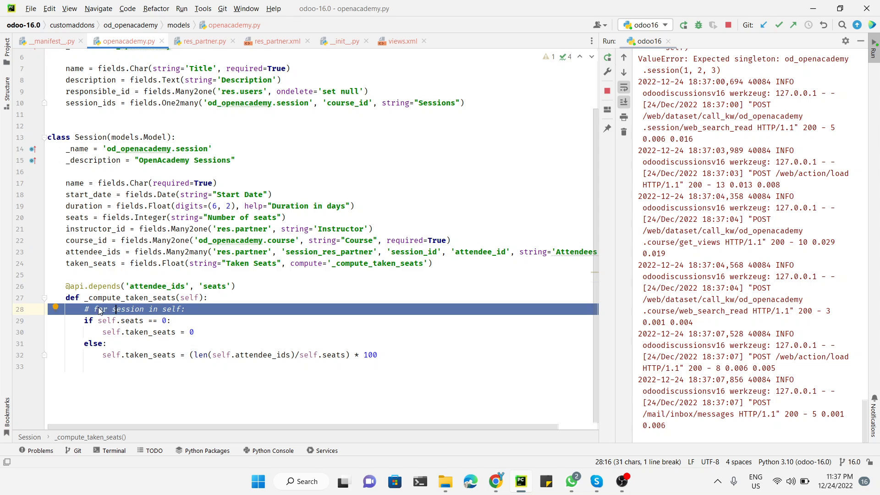
pyautogui.click(127, 309)
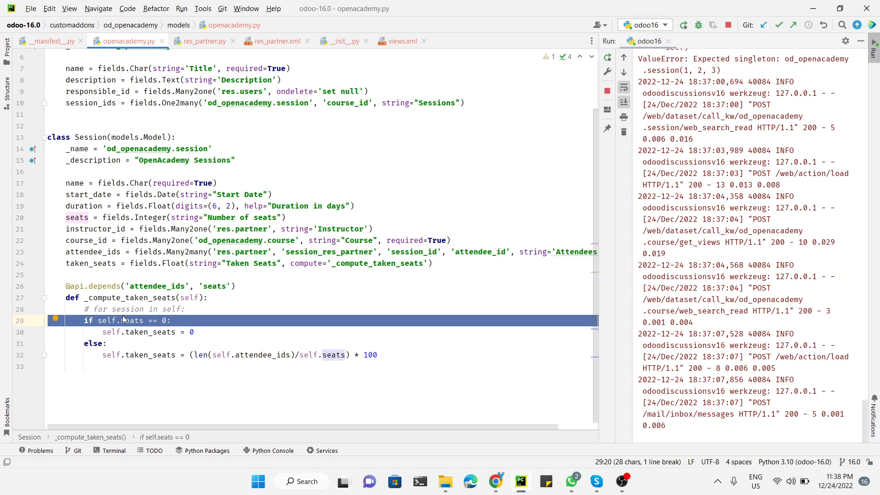
pyautogui.doubleClick(106, 321)
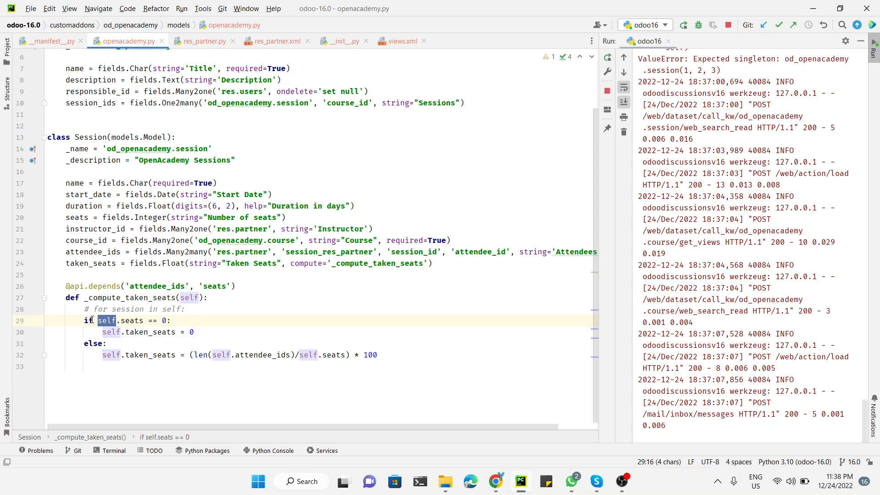
pyautogui.moveTo(129, 320)
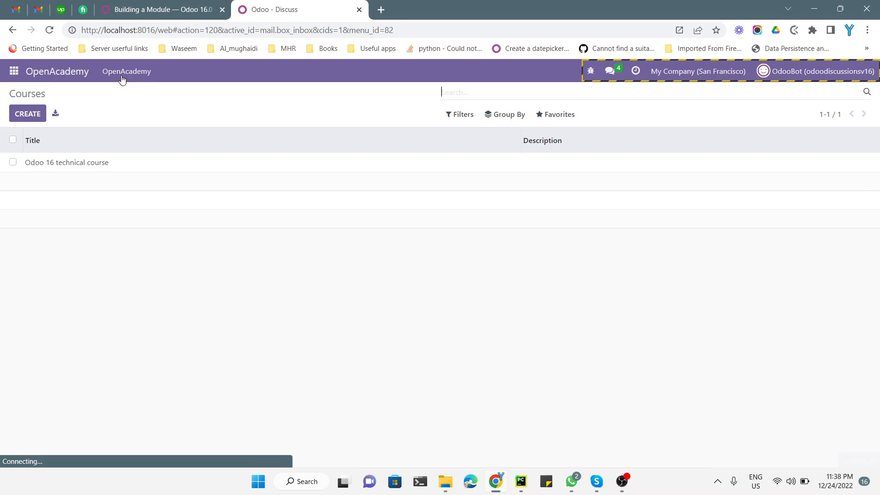
# - Navigate to OpenAcademy > Sessions and read the 'Expected singleton' error traceback
pyautogui.click(127, 70)
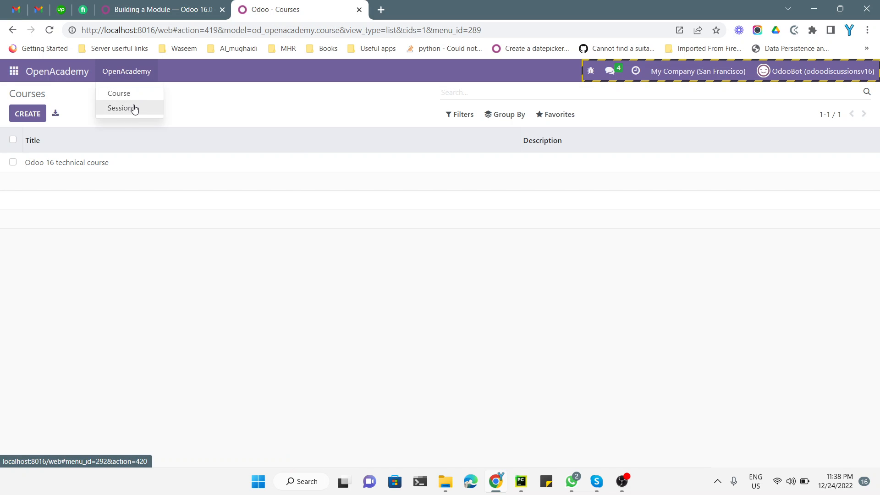
pyautogui.click(122, 108)
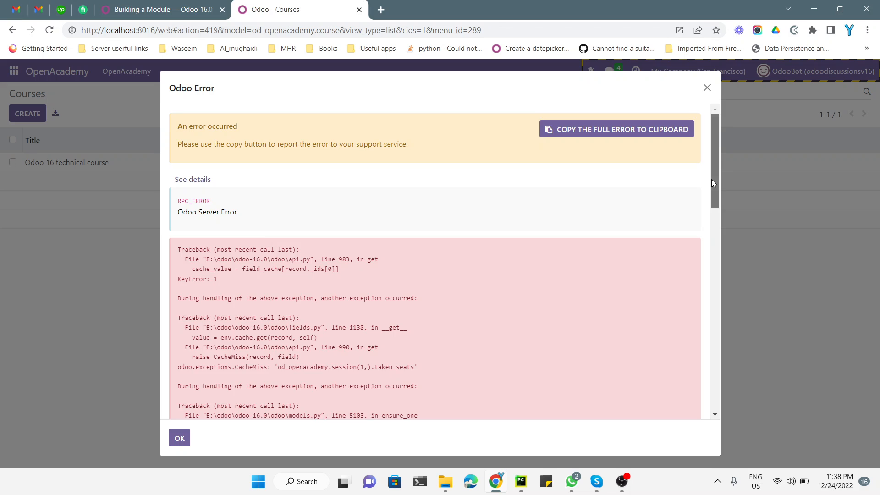
pyautogui.scroll(-3)
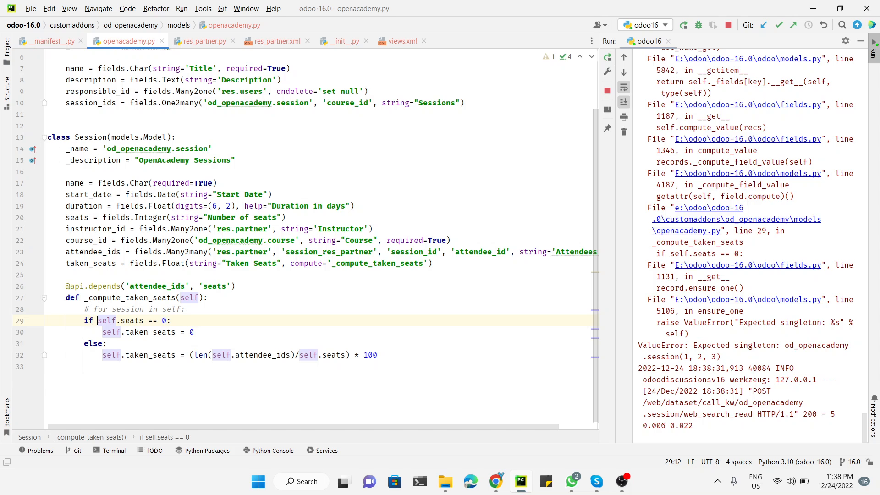
# - Uncomment 'for session in self:', indent the if/else block and replace self with session
pyautogui.moveTo(97, 321); pyautogui.dragTo(140, 355)
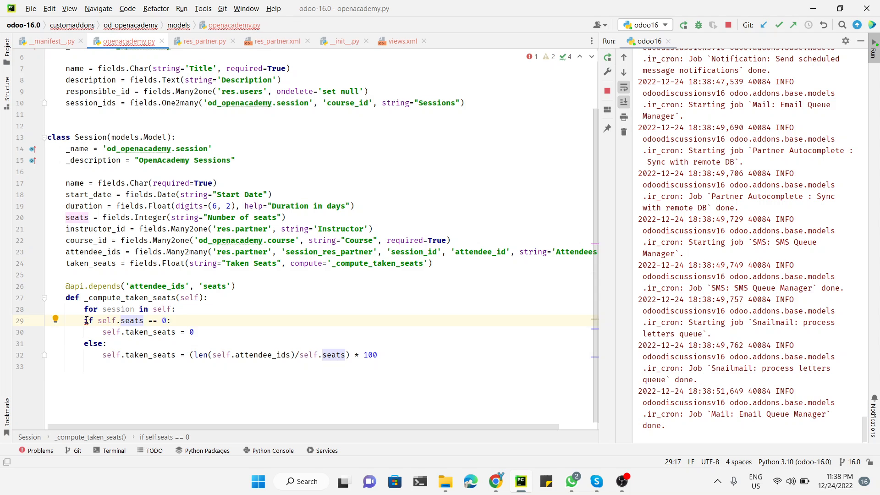
pyautogui.moveTo(84, 321); pyautogui.dragTo(170, 354)
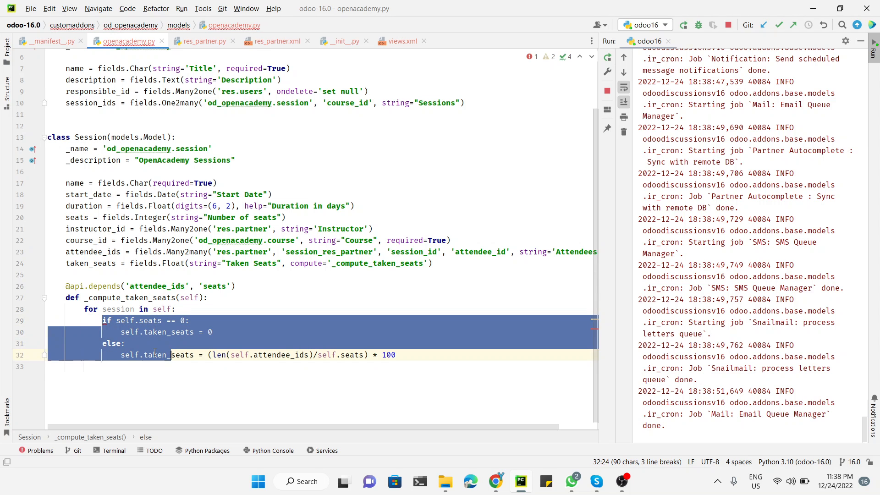
pyautogui.doubleClick(119, 308)
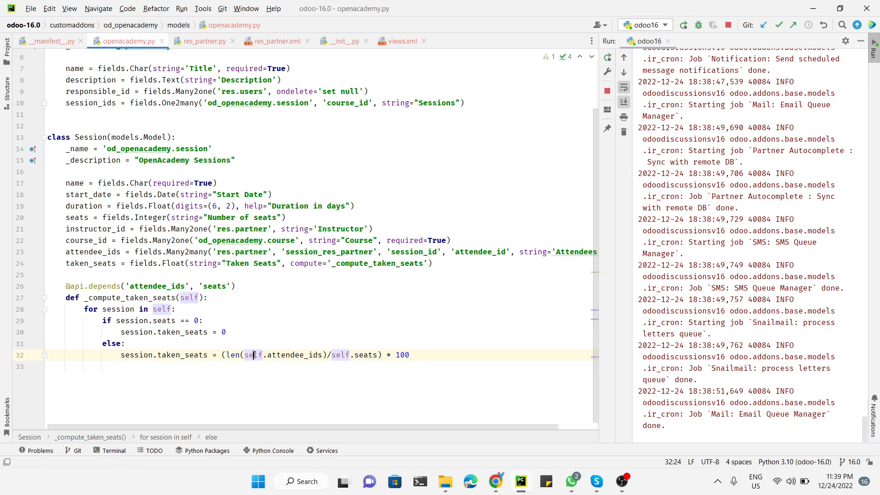
pyautogui.write('session')
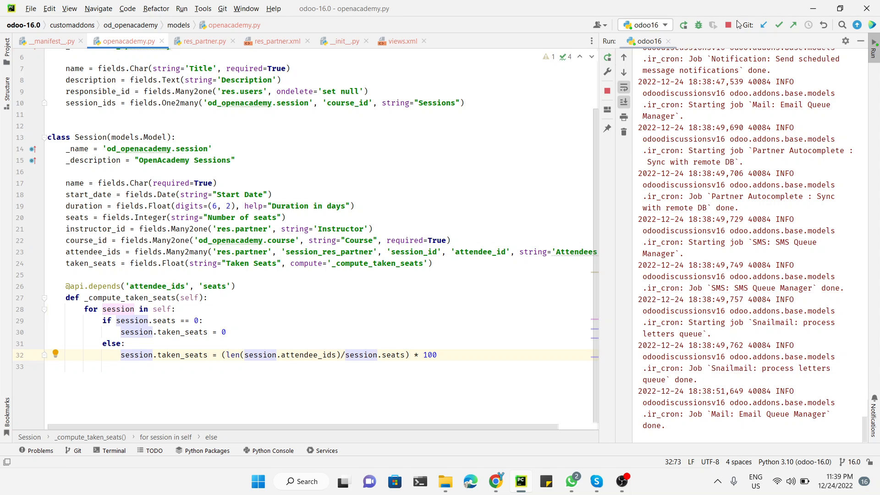
# - Stop and restart the Odoo server to load the fixed compute method
pyautogui.click(728, 26)
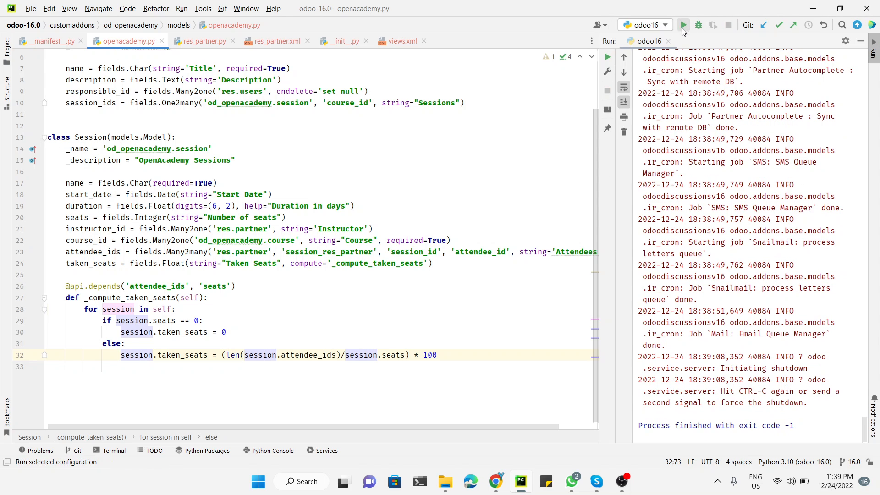
pyautogui.click(682, 26)
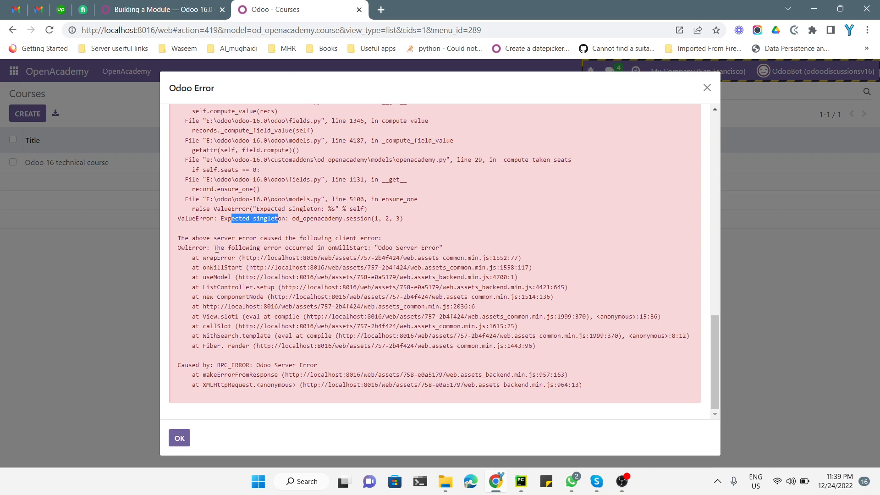
# - Dismiss the Odoo Error dialog so the Sessions list loads with Taken Seats bars
pyautogui.click(178, 438)
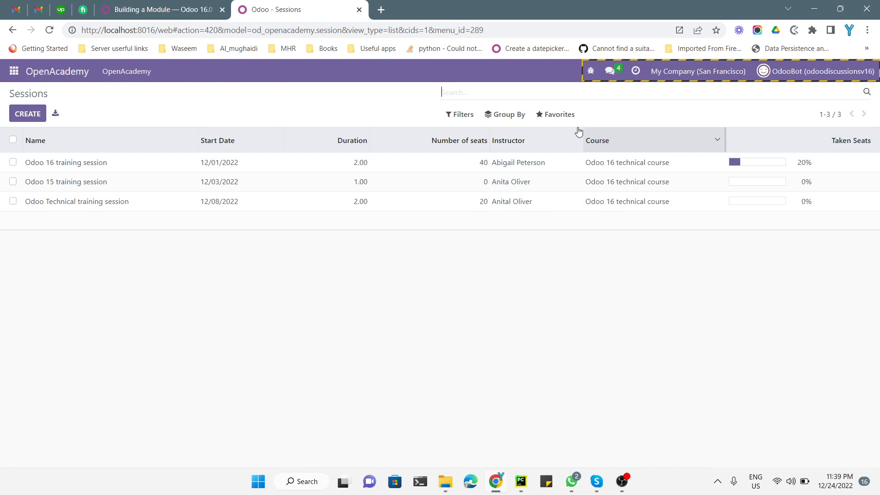
pyautogui.moveTo(506, 202)
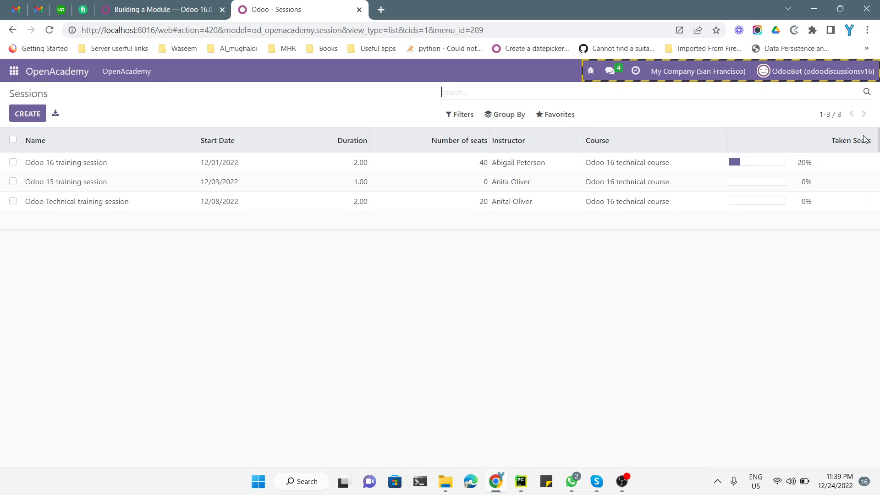
pyautogui.moveTo(726, 163)
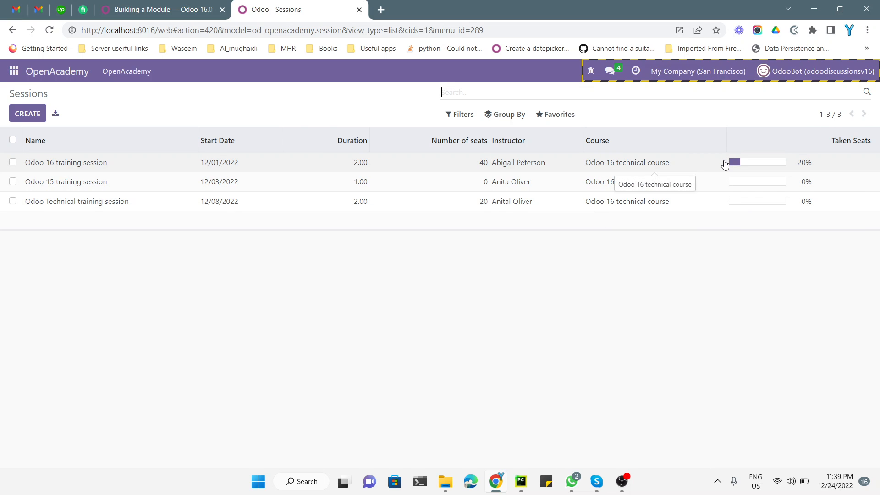
pyautogui.click(66, 162)
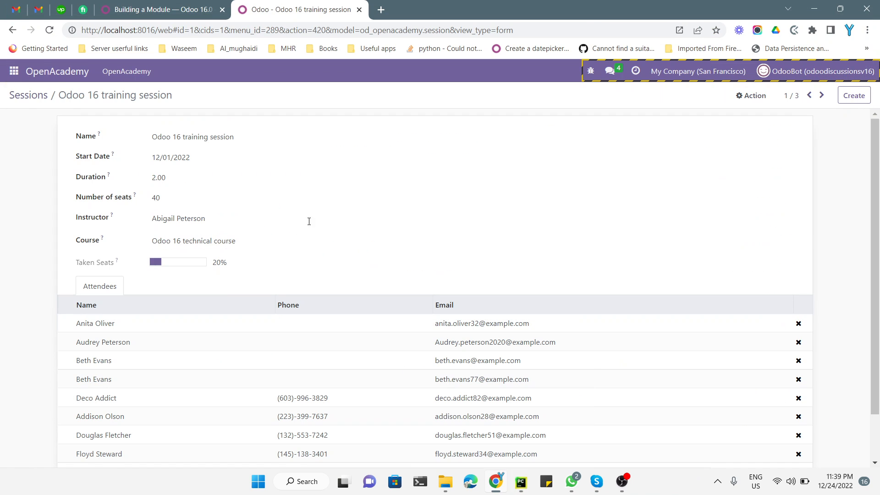
pyautogui.moveTo(29, 95)
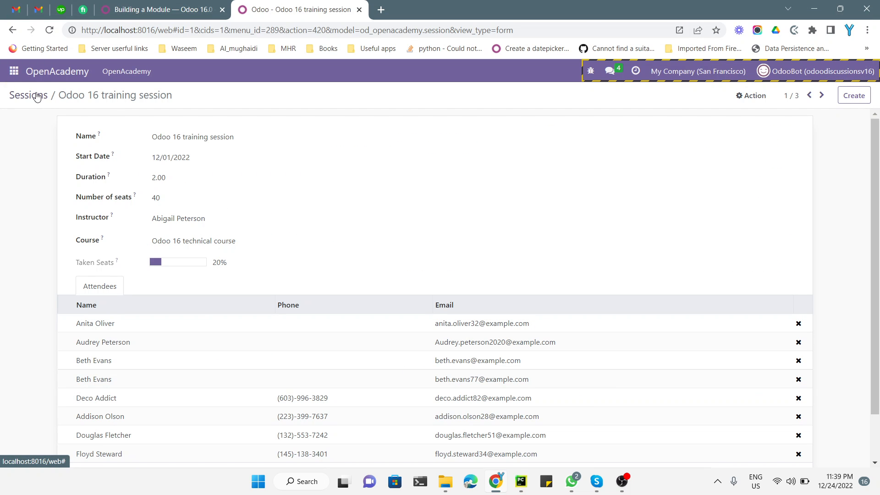
pyautogui.click(27, 94)
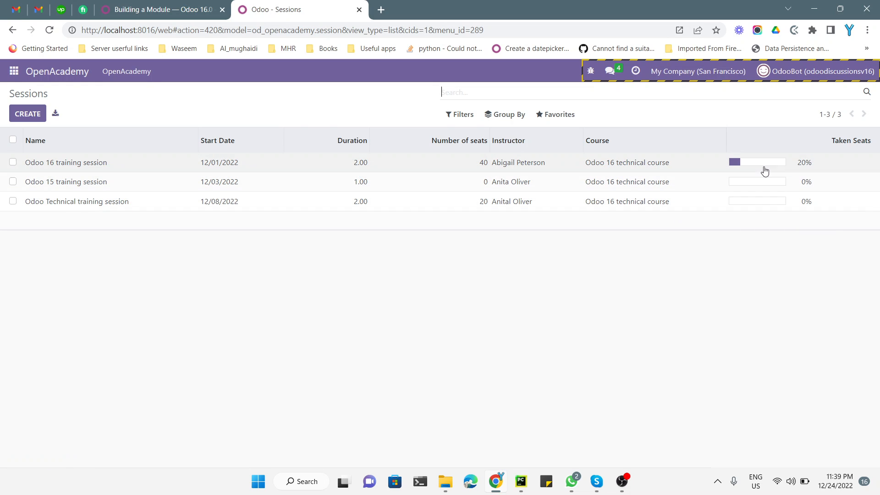
pyautogui.moveTo(692, 311)
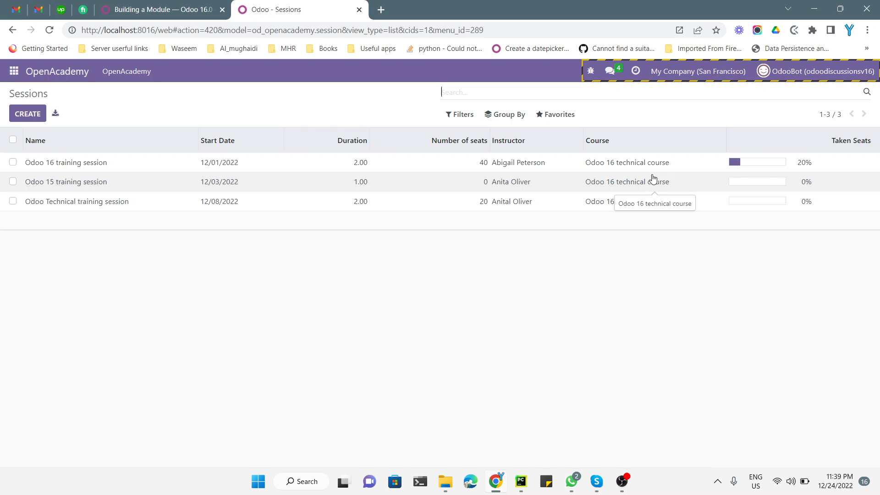
pyautogui.click(521, 486)
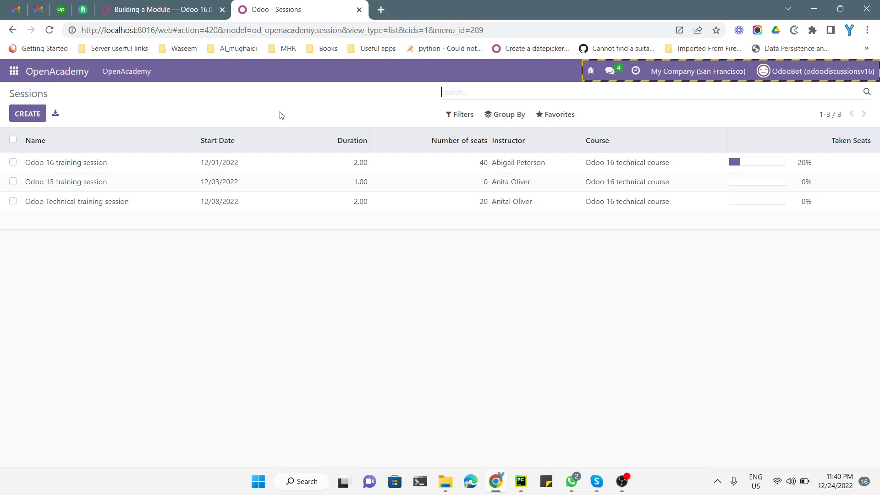
pyautogui.moveTo(618, 428)
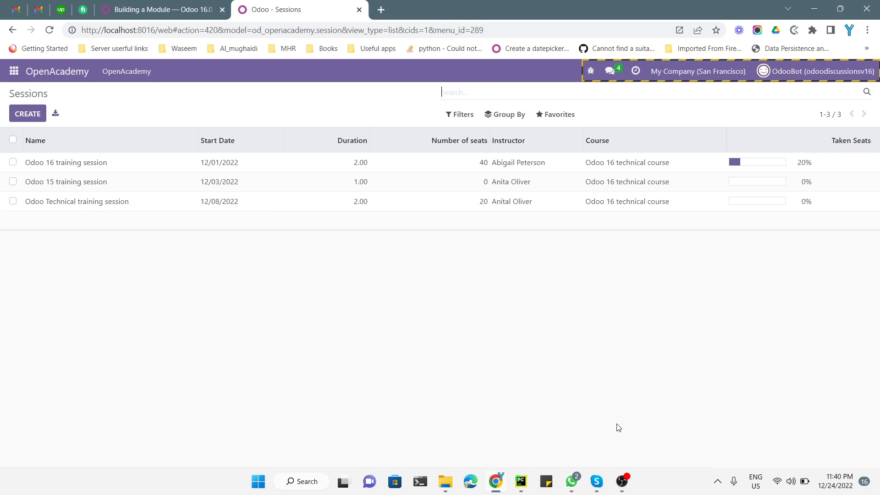
pyautogui.moveTo(626, 460)
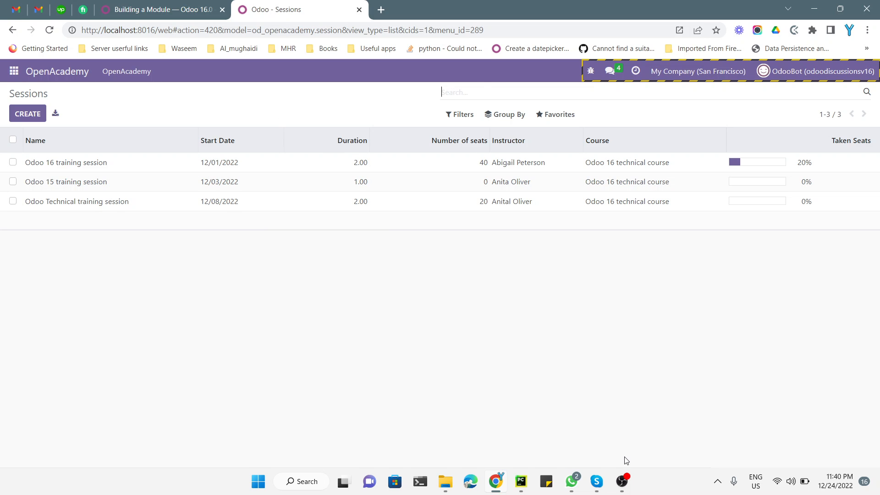